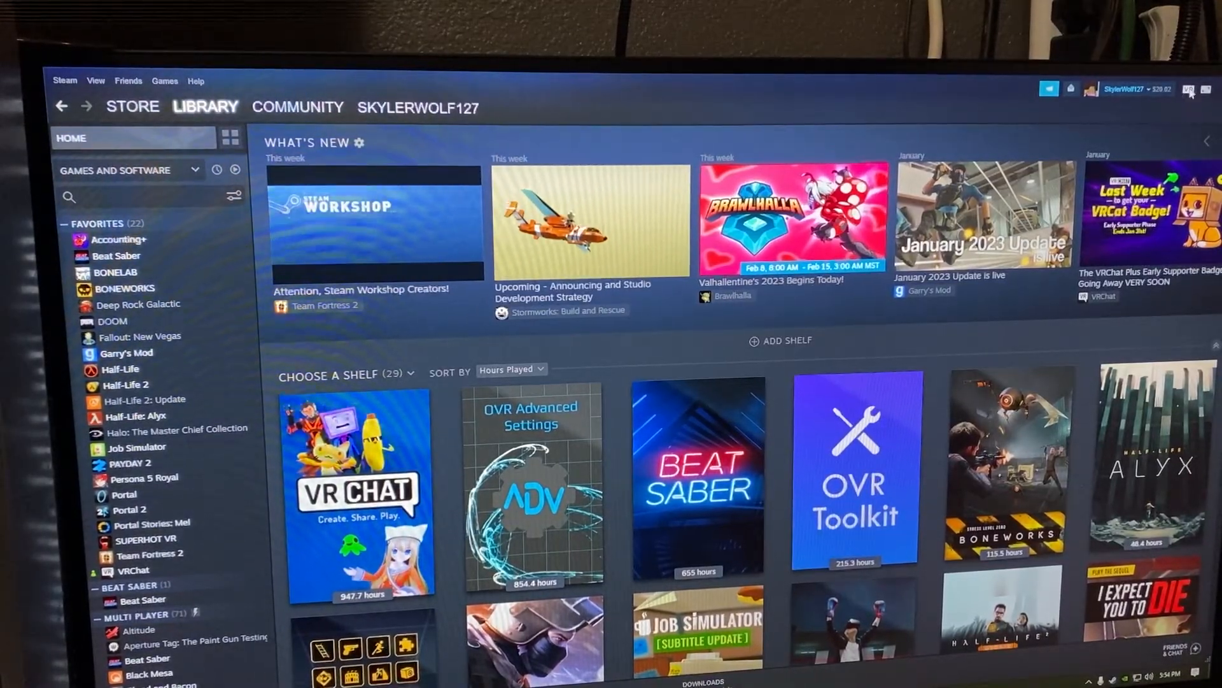
pyautogui.moveTo(1161, 121)
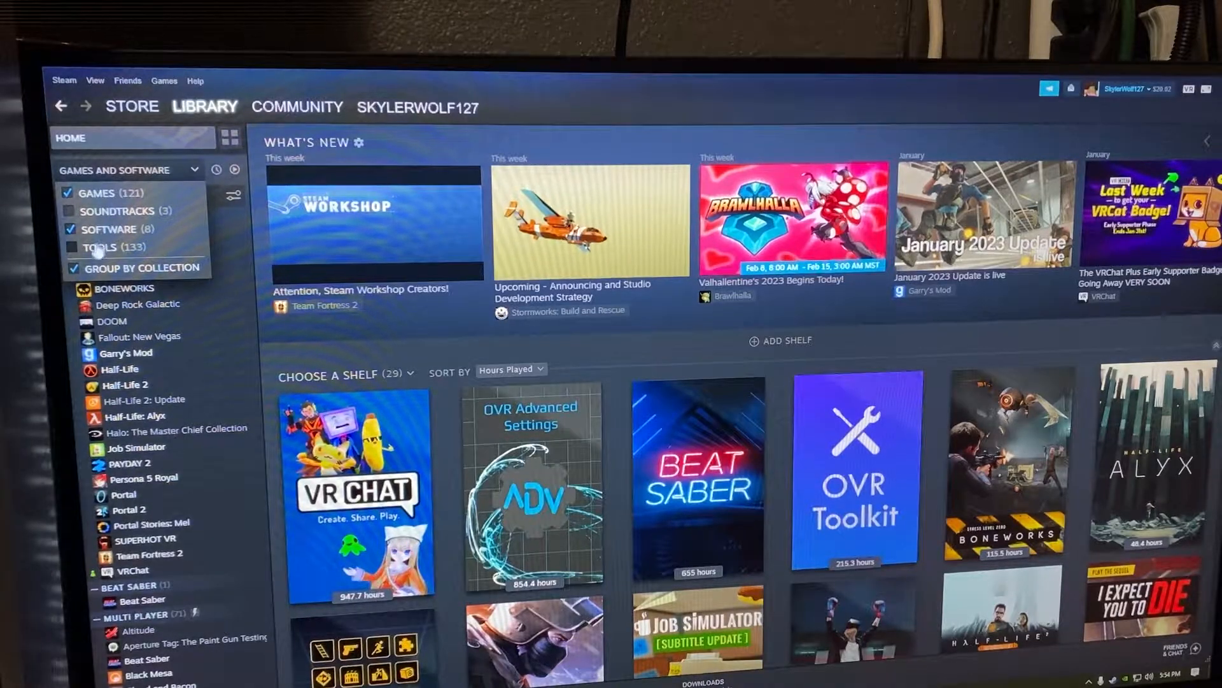
# Step: Include Tools in the library filter and find SteamVR by searching 'SteamV'
pyautogui.click(73, 247)
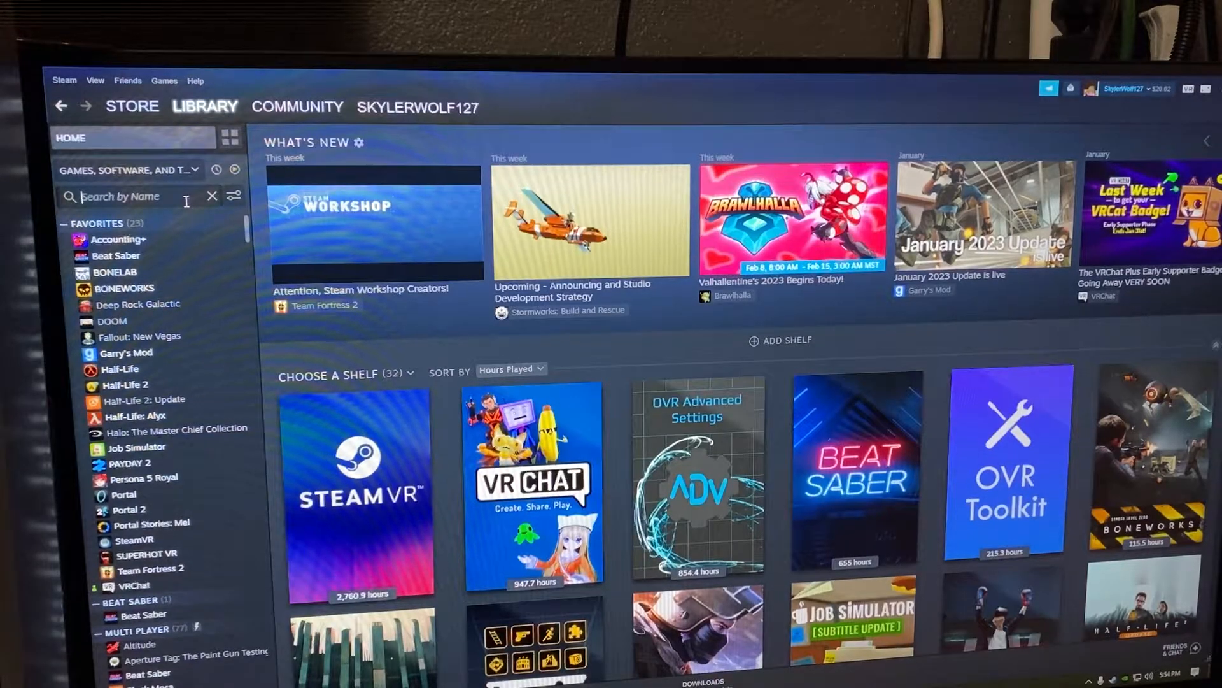
pyautogui.write('SteamV')
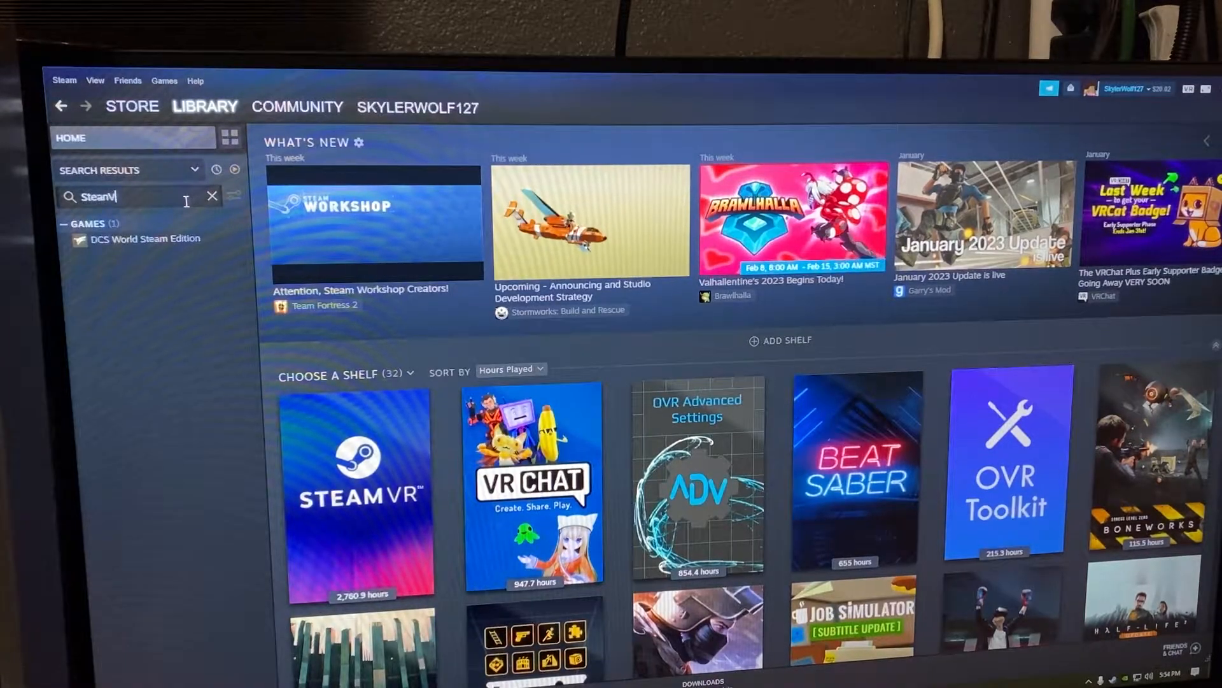
pyautogui.click(115, 290)
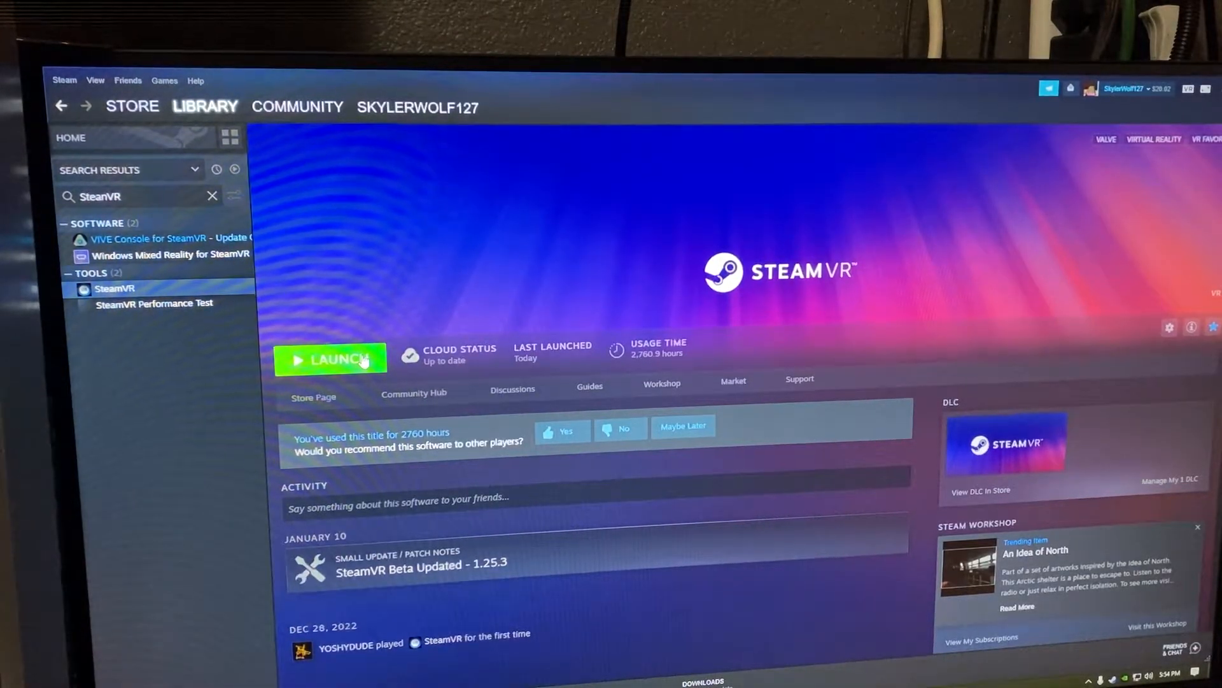
# Step: Launch SteamVR from its library page and pair a controller
pyautogui.click(330, 359)
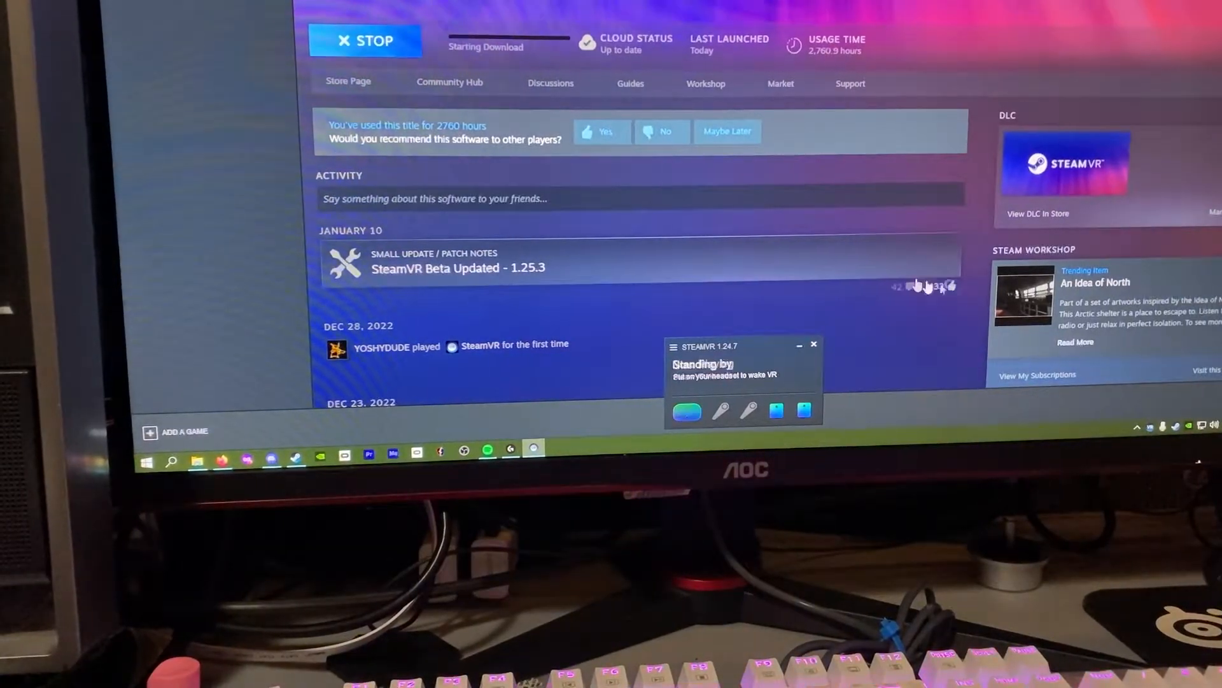
pyautogui.moveTo(768, 296)
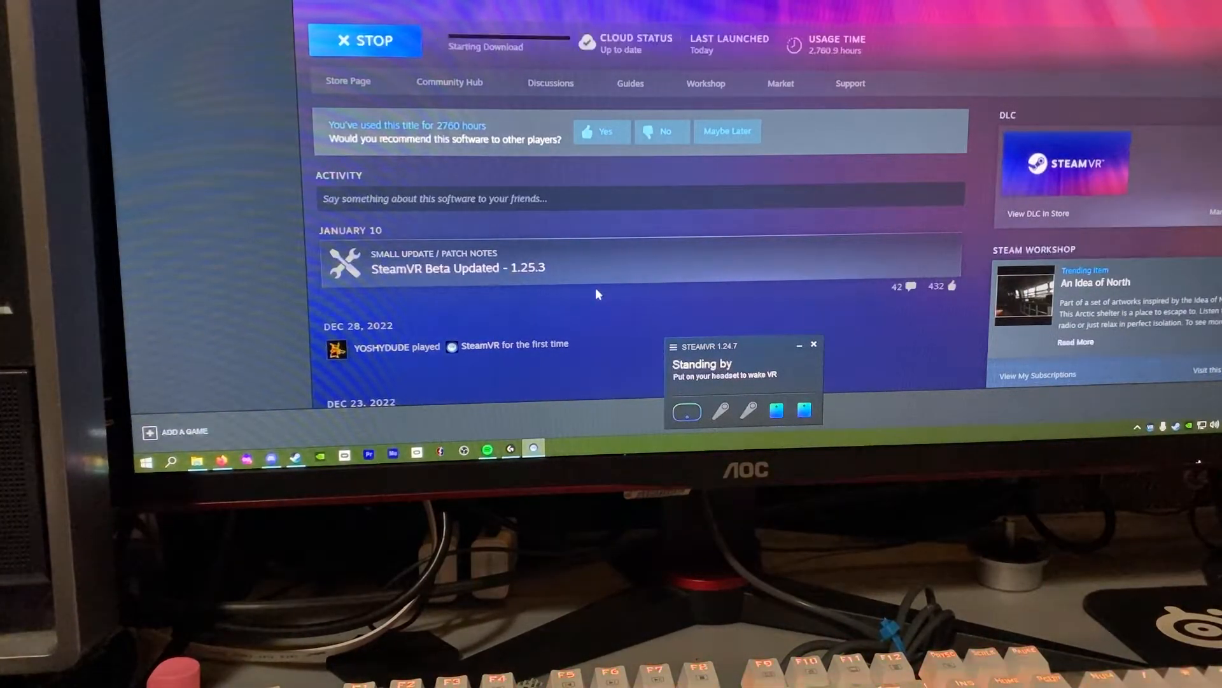
pyautogui.click(672, 346)
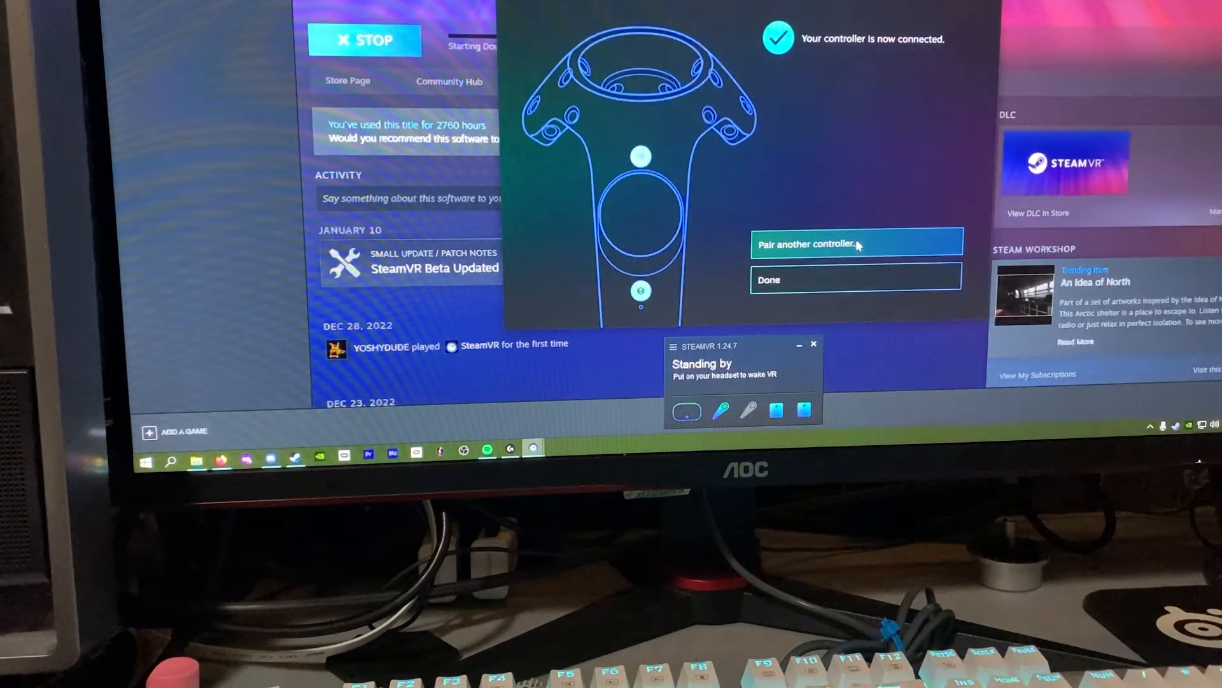
pyautogui.click(856, 243)
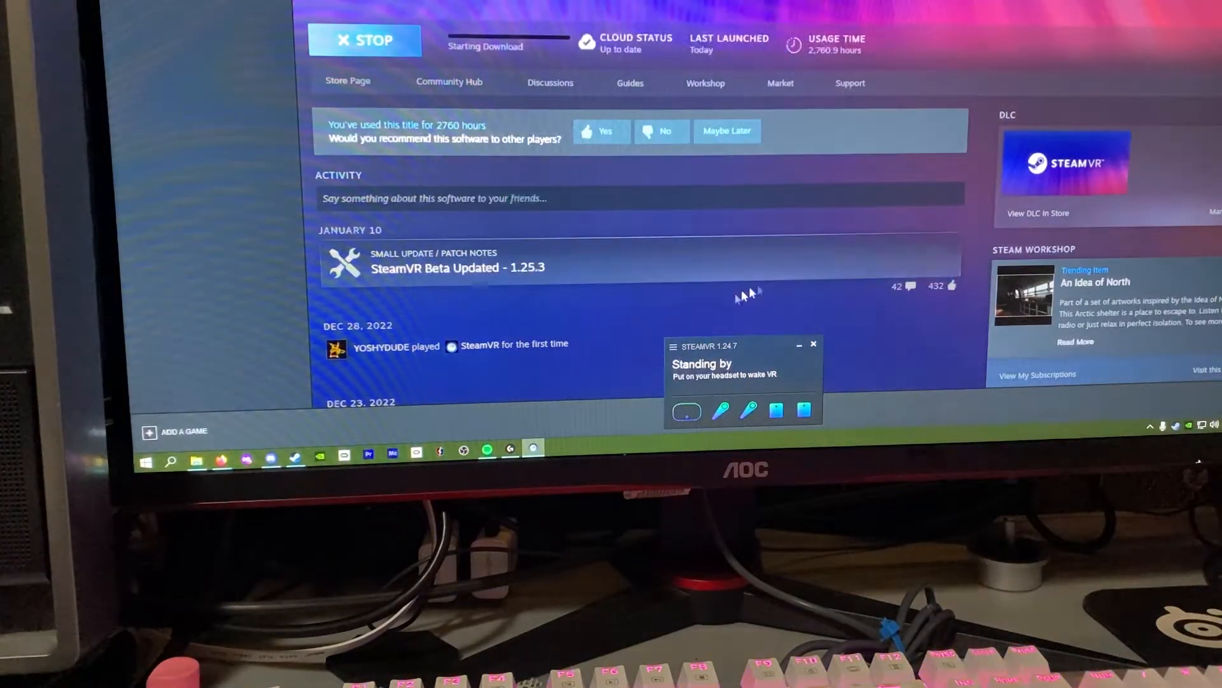
# Step: Start Room Setup from the SteamVR menu and choose room-scale play
pyautogui.click(673, 346)
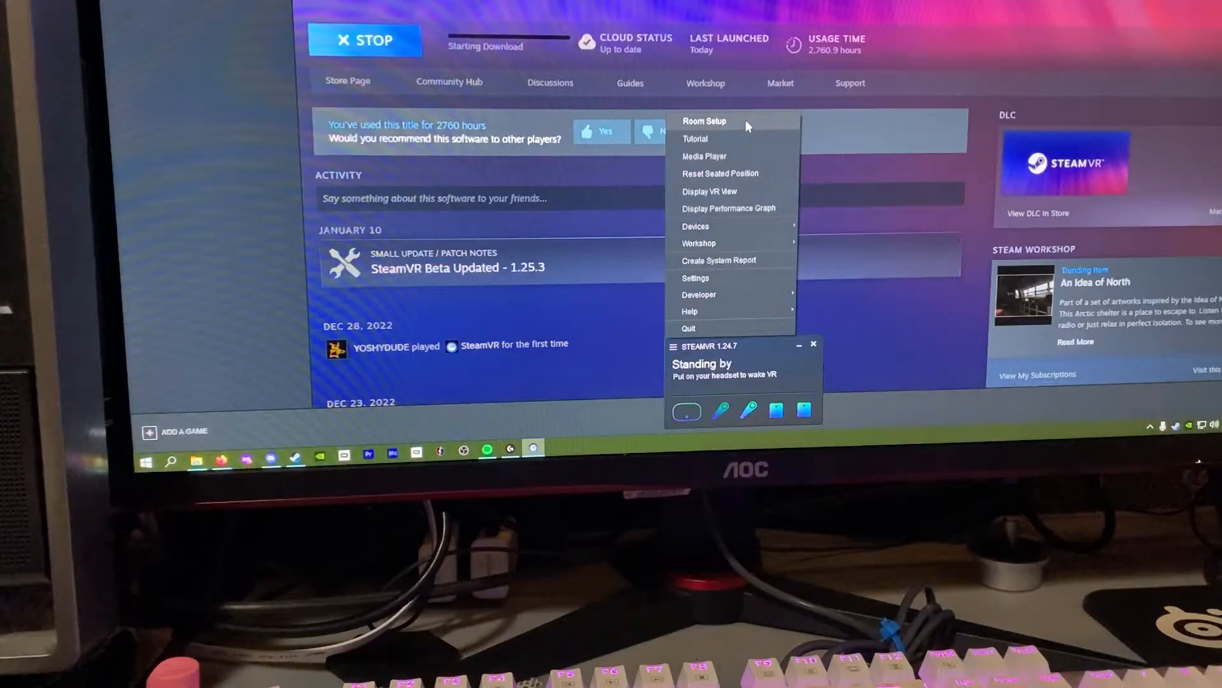
pyautogui.click(703, 121)
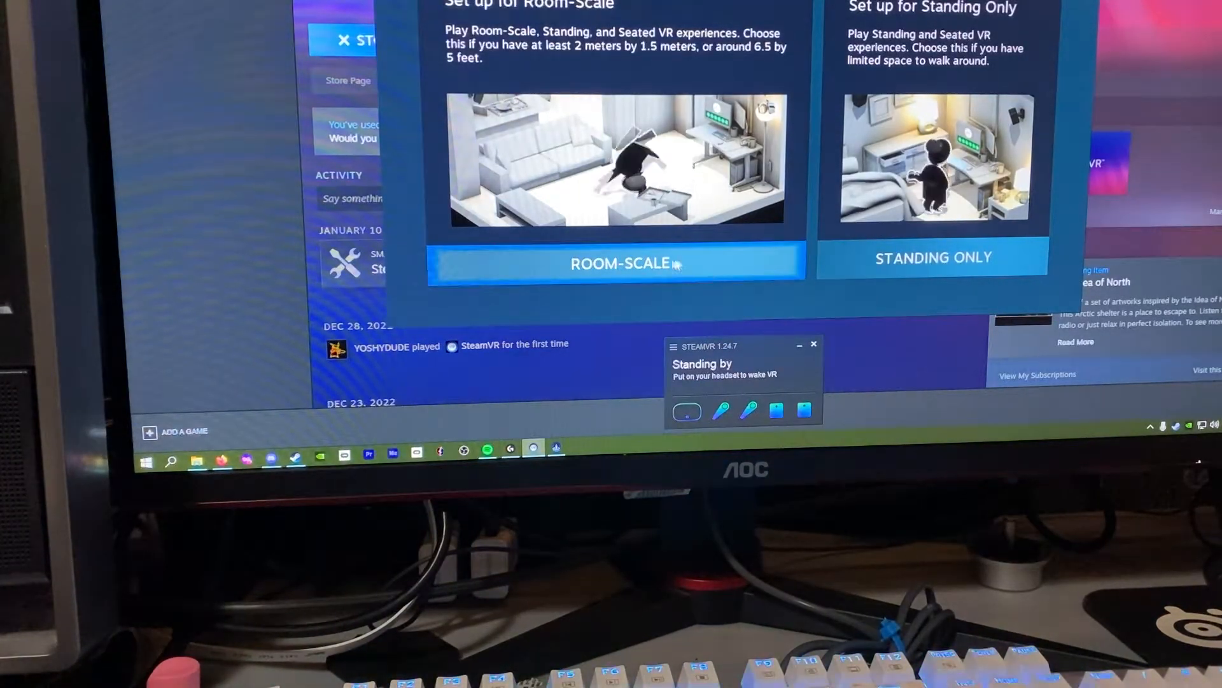
pyautogui.click(617, 263)
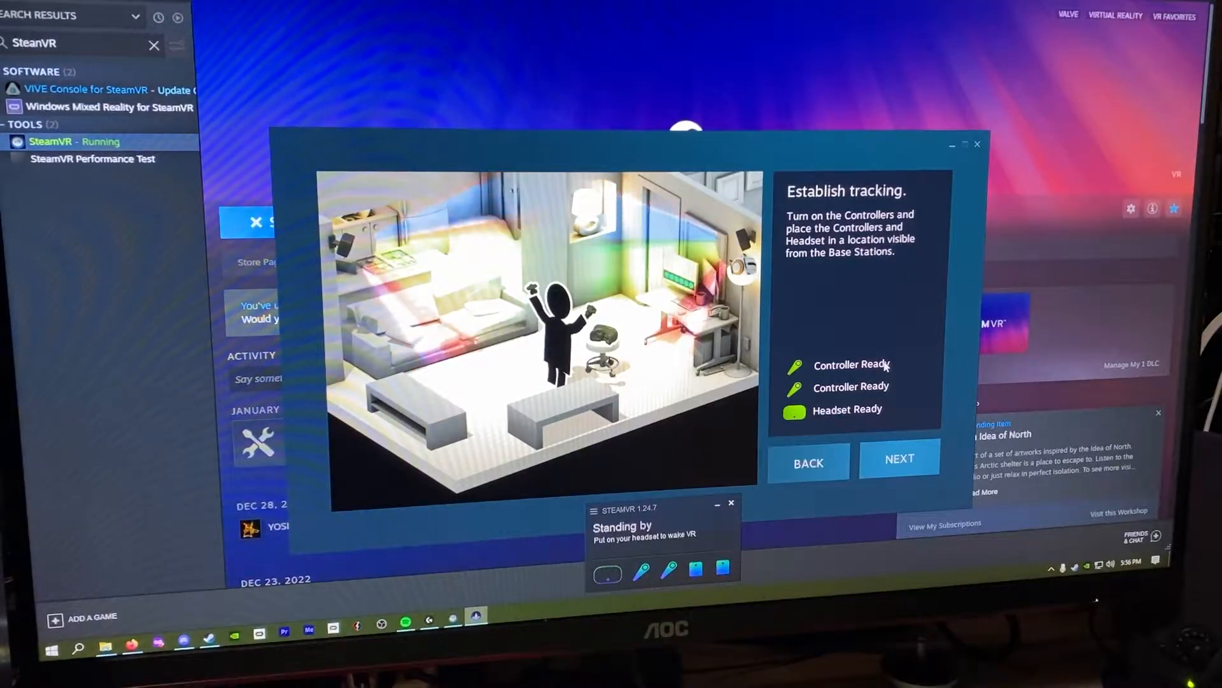
# Step: Continue through tracking and monitor location, then calibrate the floor height
pyautogui.click(898, 457)
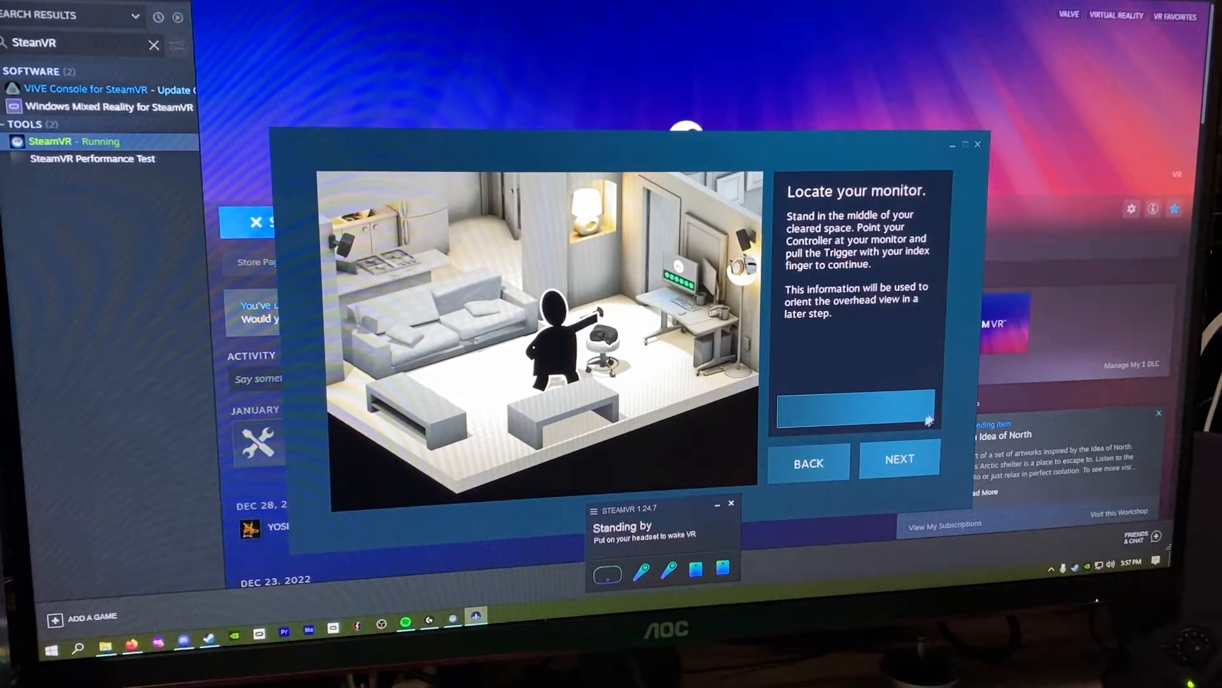
pyautogui.click(897, 459)
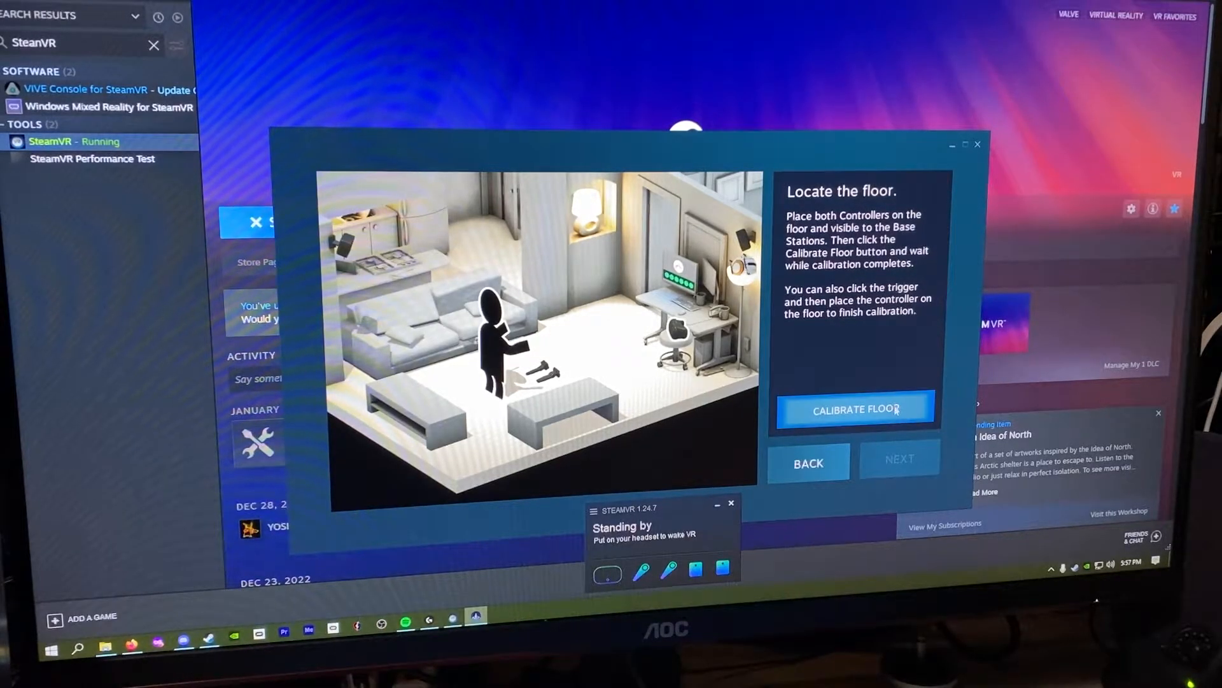
pyautogui.click(856, 408)
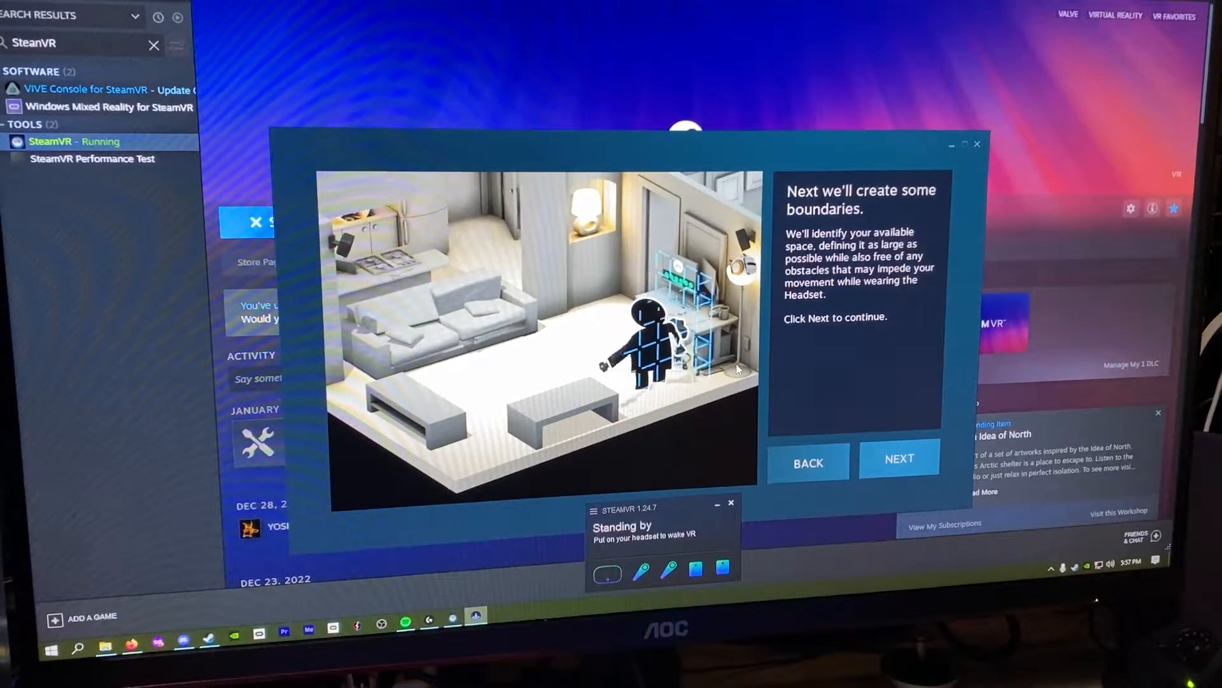
# Step: Draw the boundaries corner-by-corner in Advanced Mode and accept the traced boundary
pyautogui.click(897, 458)
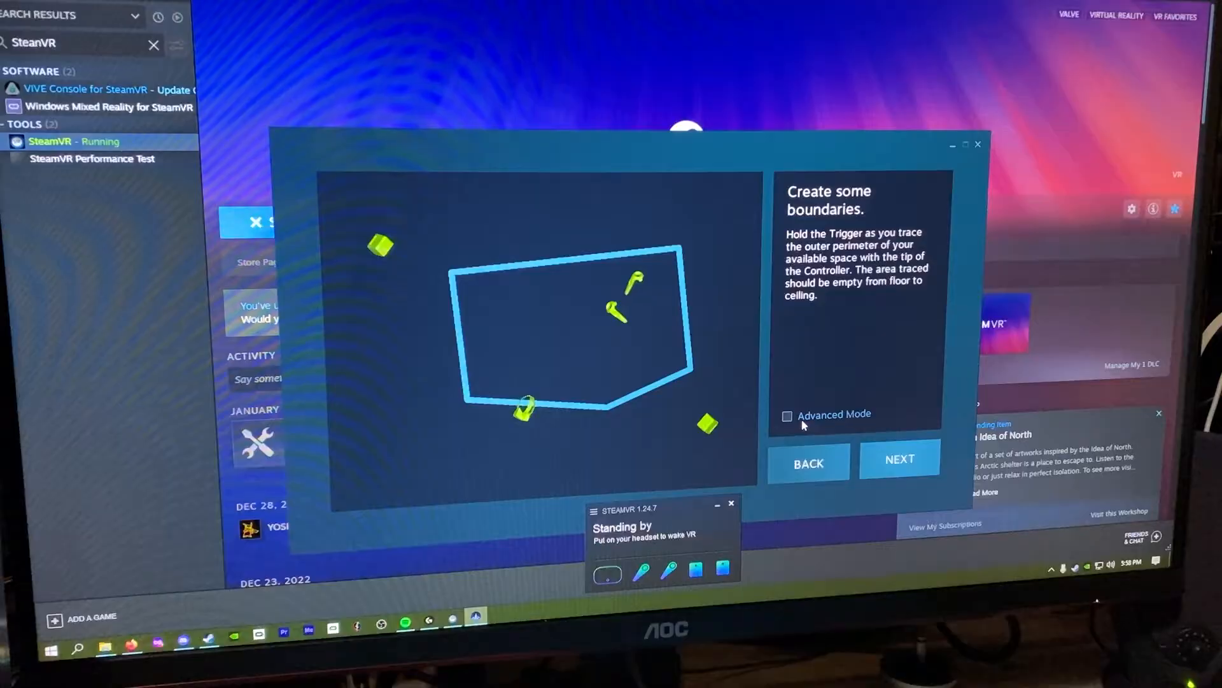
pyautogui.moveTo(446, 350)
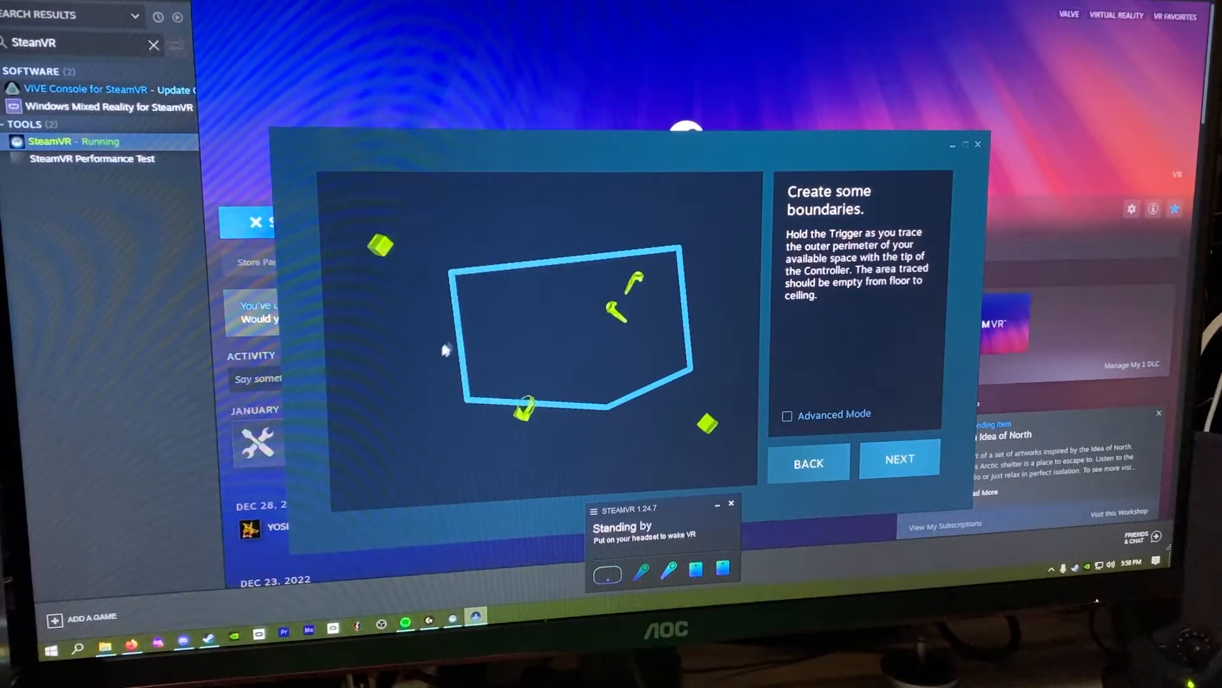
pyautogui.moveTo(581, 371)
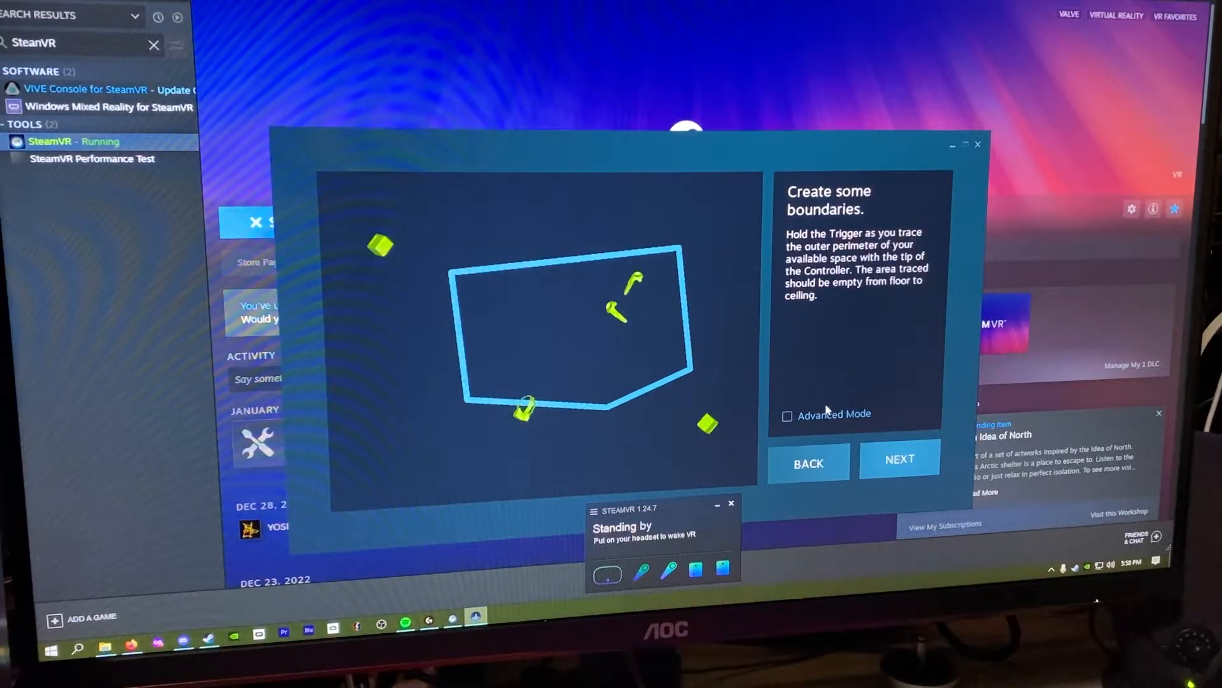
pyautogui.click(787, 414)
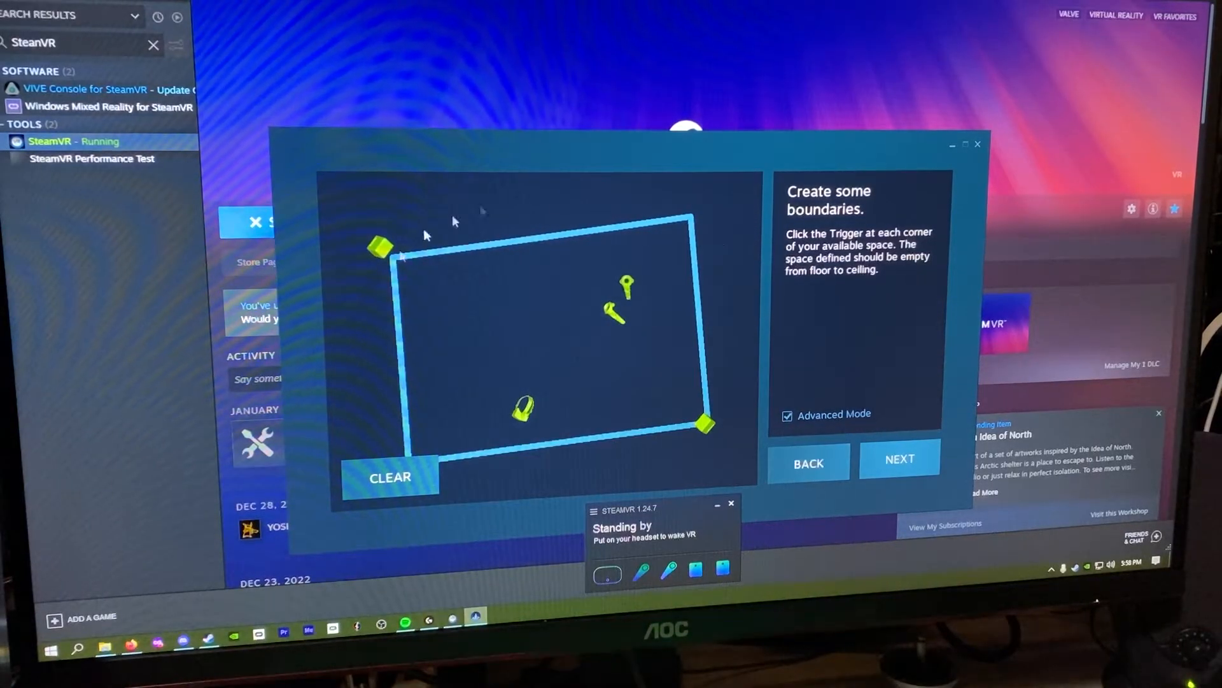
pyautogui.click(898, 459)
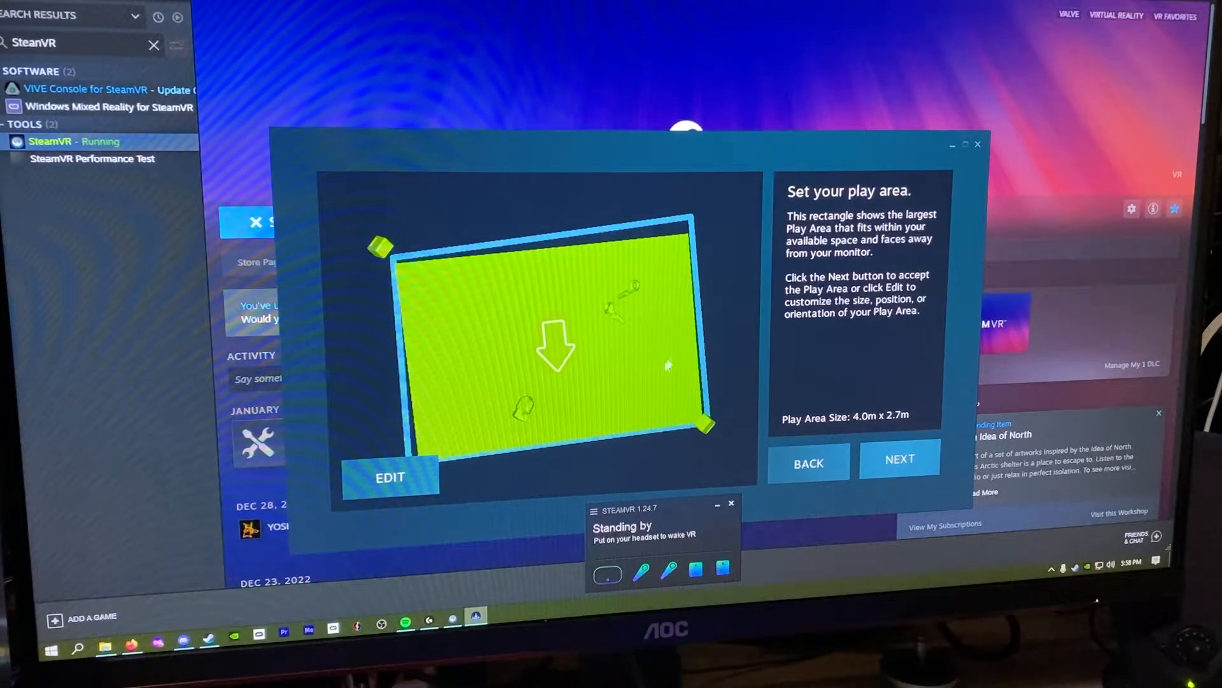
# Step: Accept the suggested 4.0m x 2.7m play area and exit the finished room setup
pyautogui.click(899, 458)
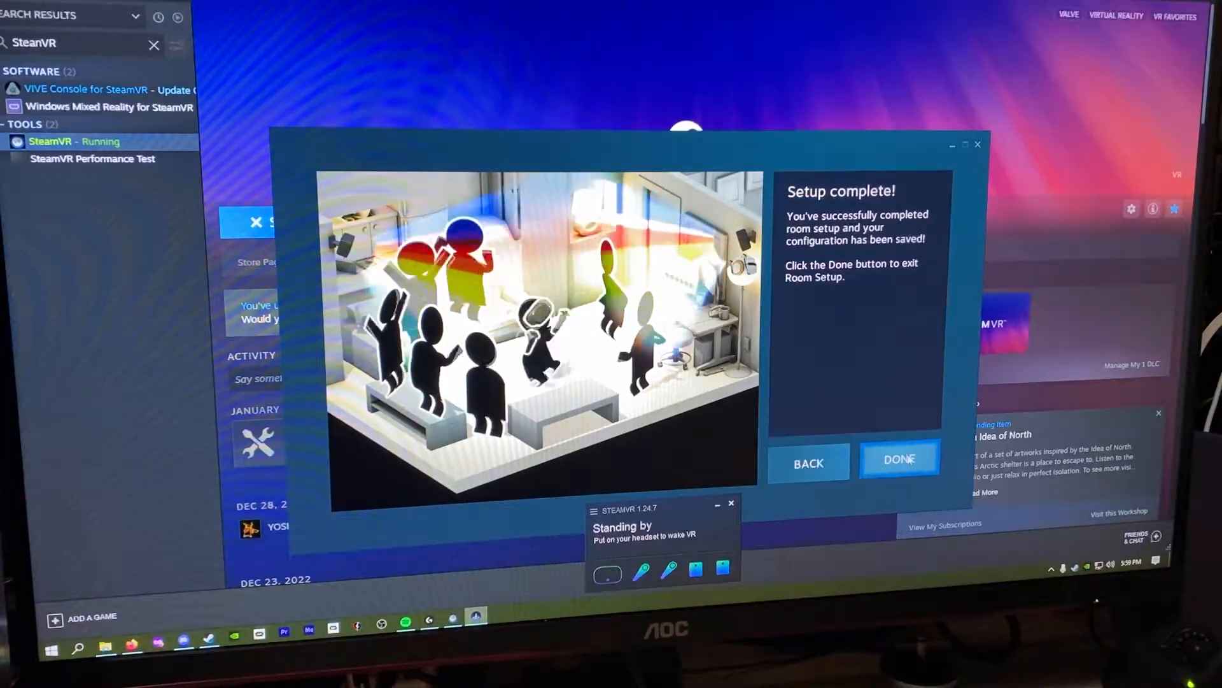
pyautogui.click(897, 461)
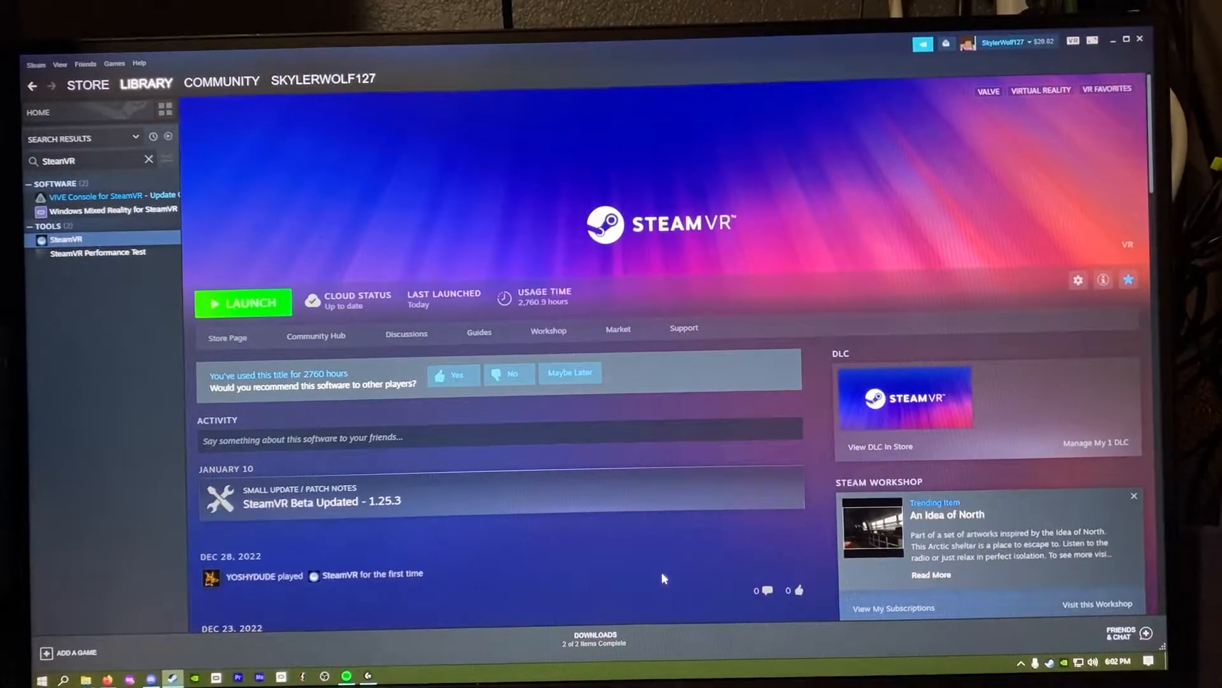
# Step: Launch SteamVR again and start controller pairing from its menu
pyautogui.click(242, 304)
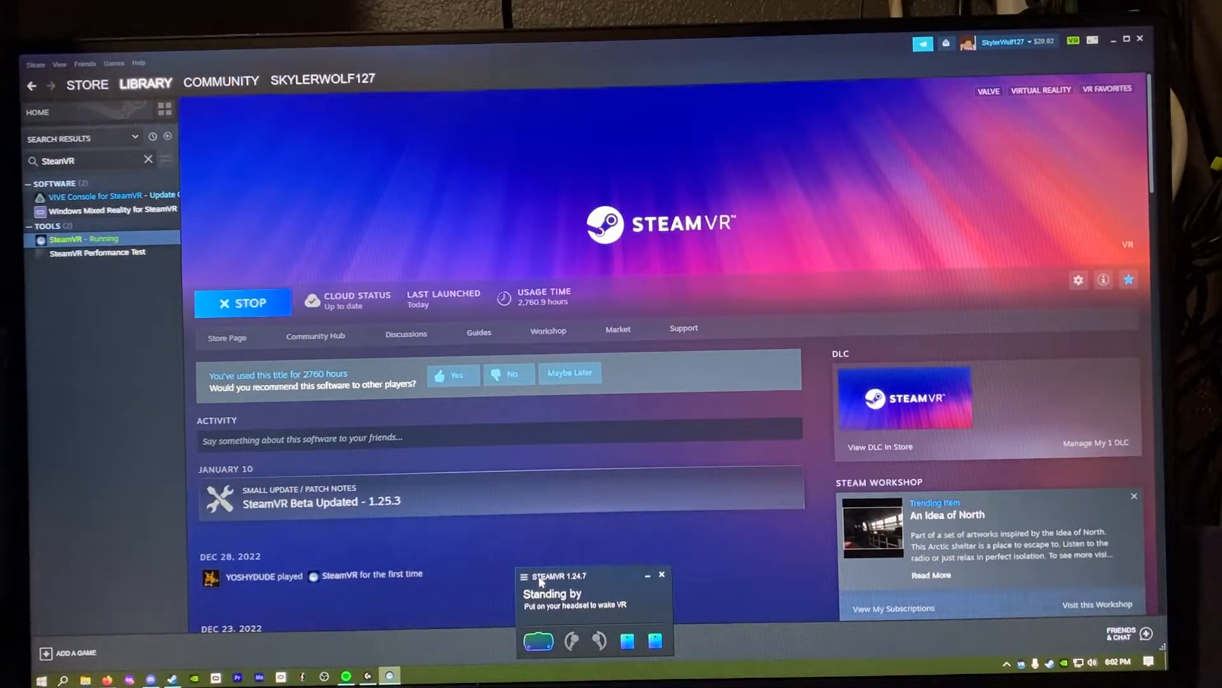
pyautogui.click(523, 576)
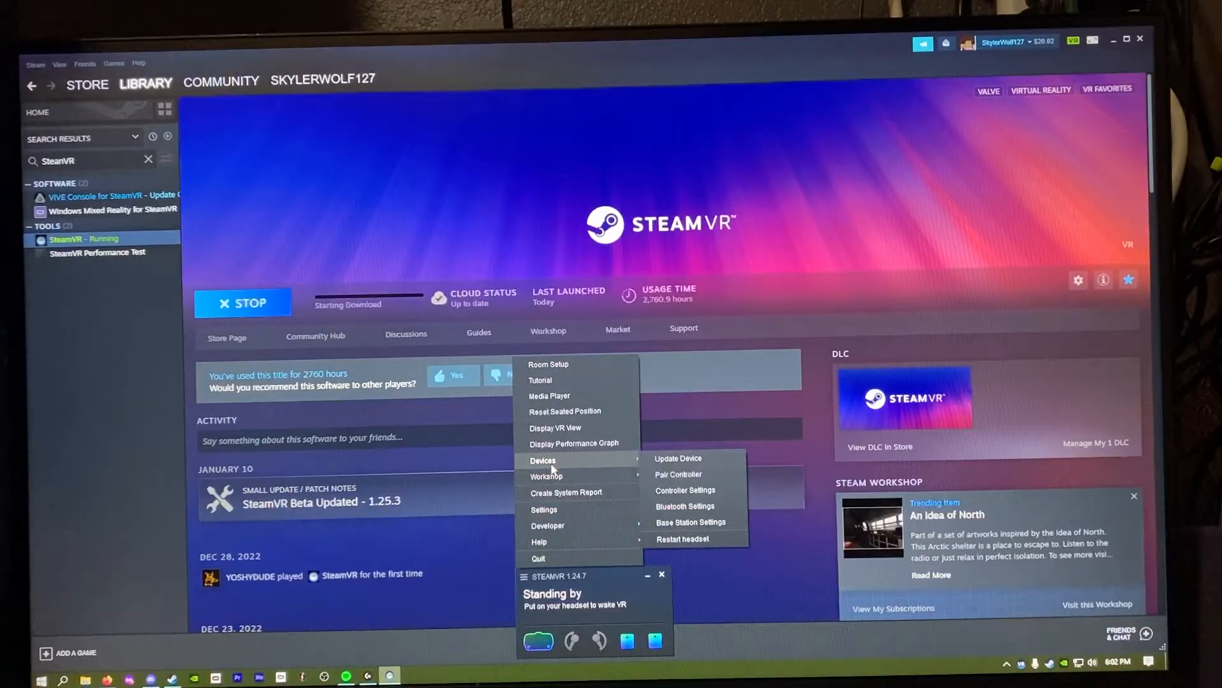
pyautogui.moveTo(677, 474)
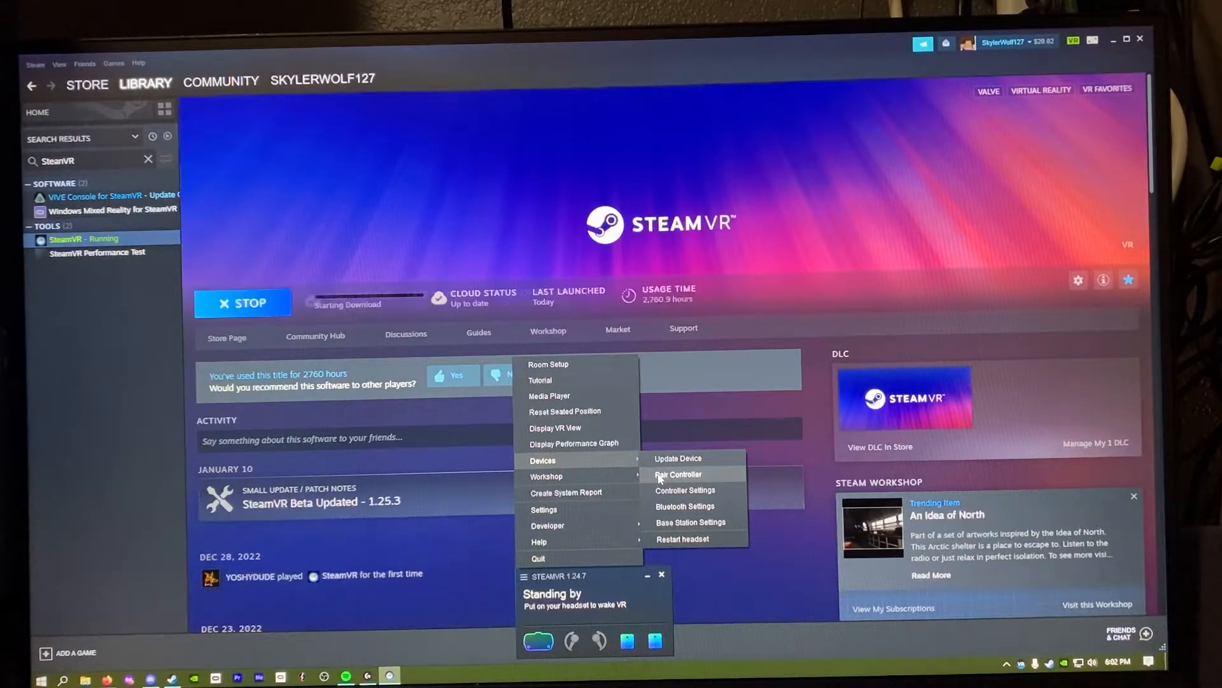
pyautogui.click(678, 474)
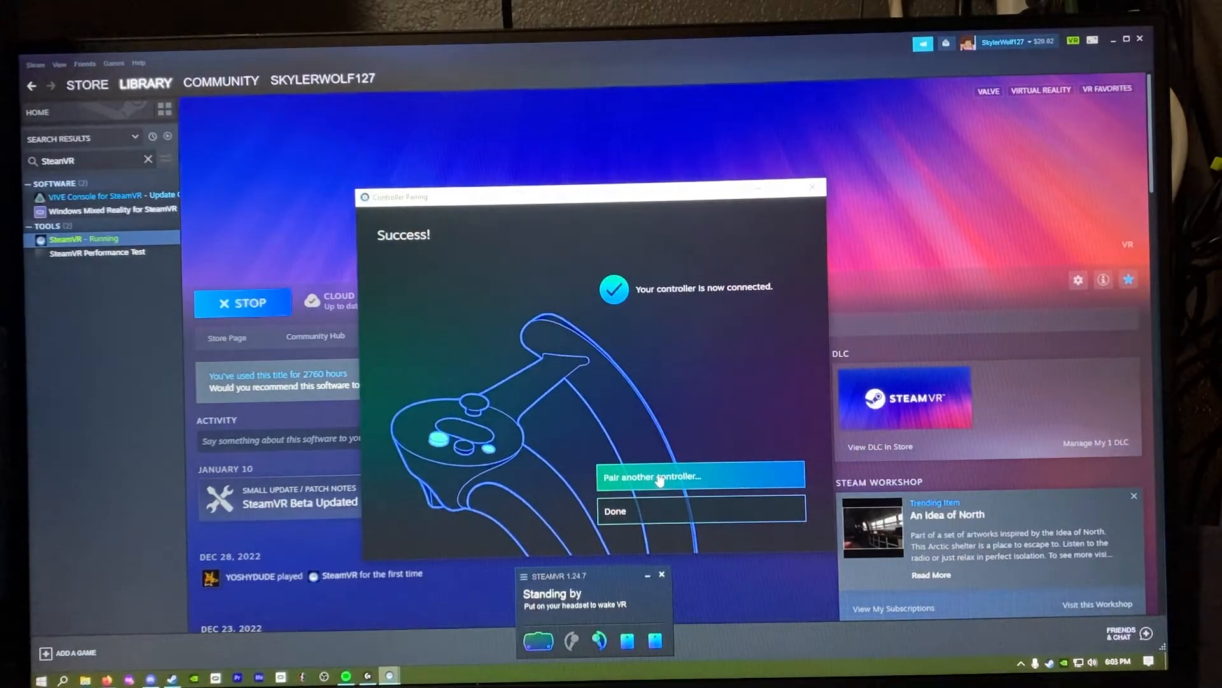
# Step: Pair another controller and confirm it is connected
pyautogui.click(699, 476)
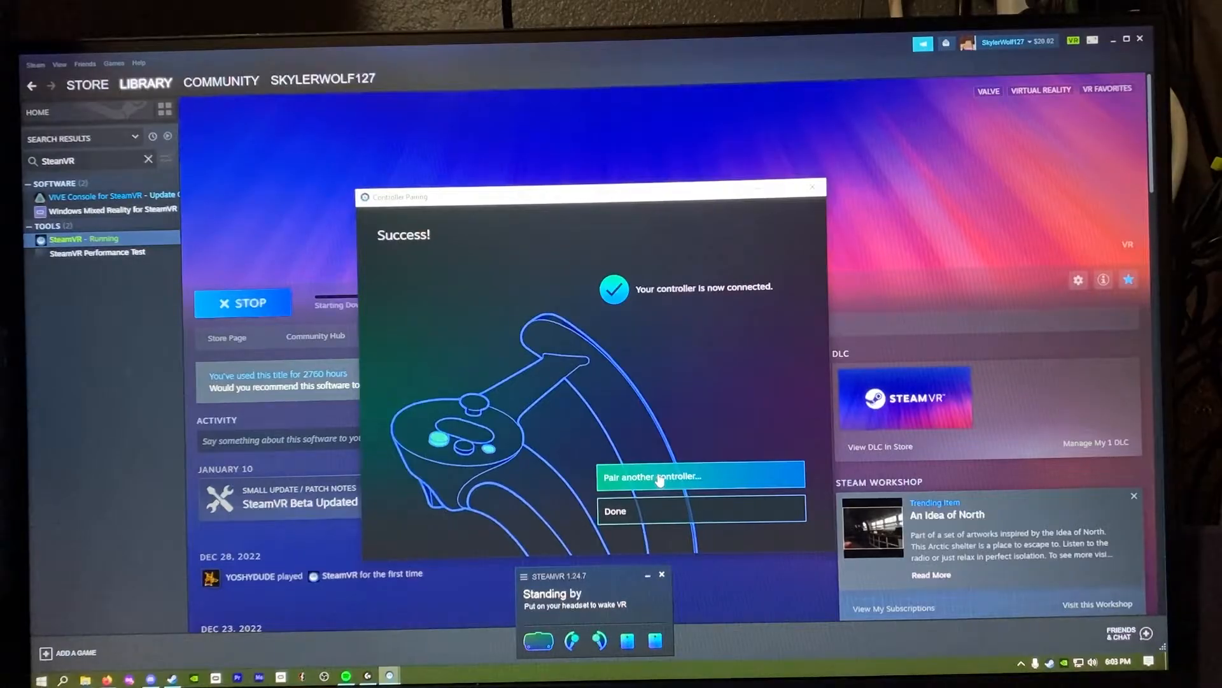
pyautogui.click(614, 511)
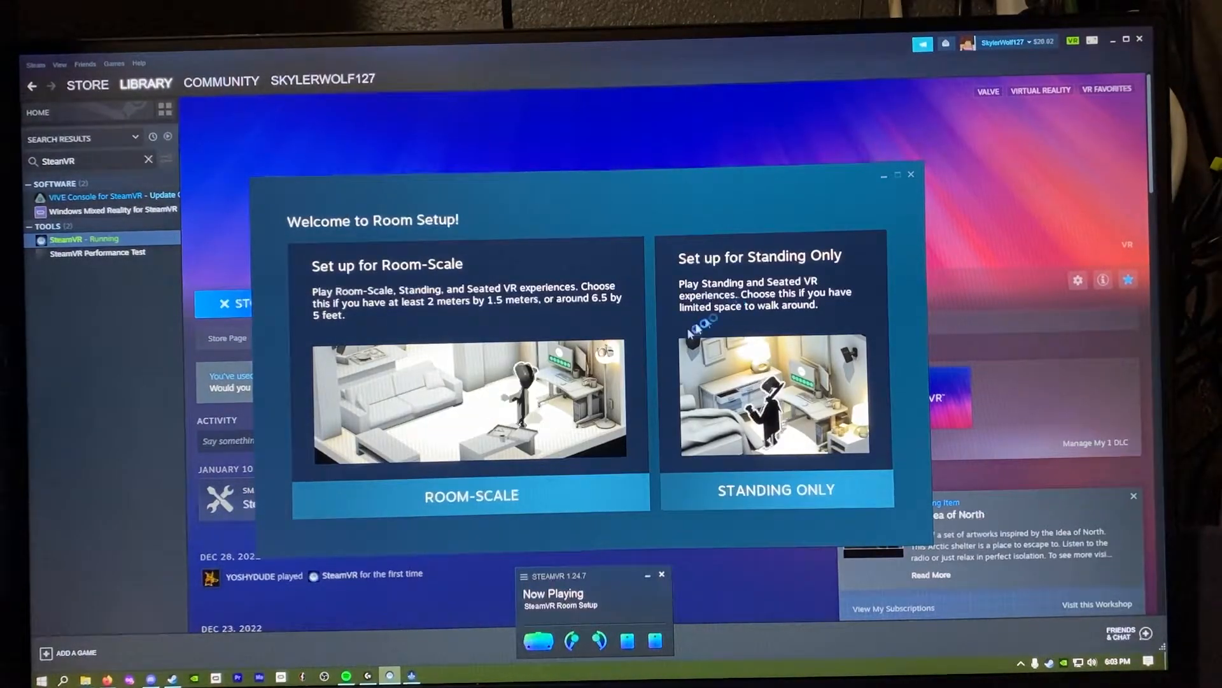
# Step: Choose room-scale setup and continue through floor space, controllers and tracking
pyautogui.click(470, 495)
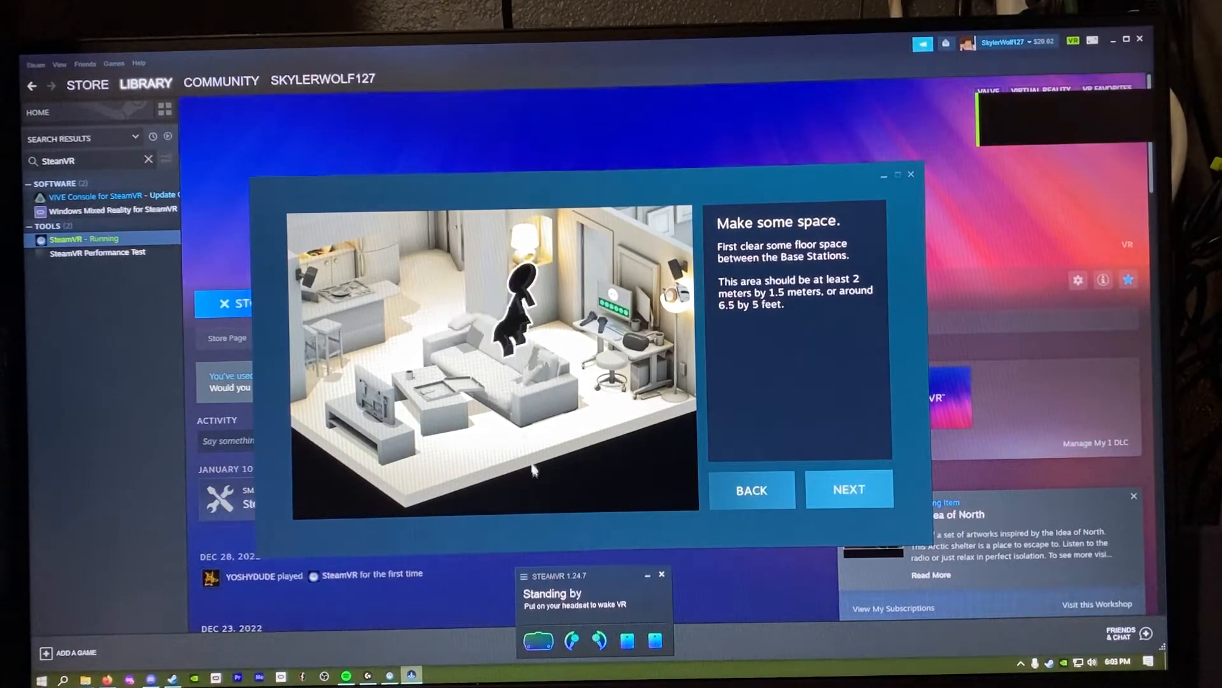
pyautogui.click(849, 489)
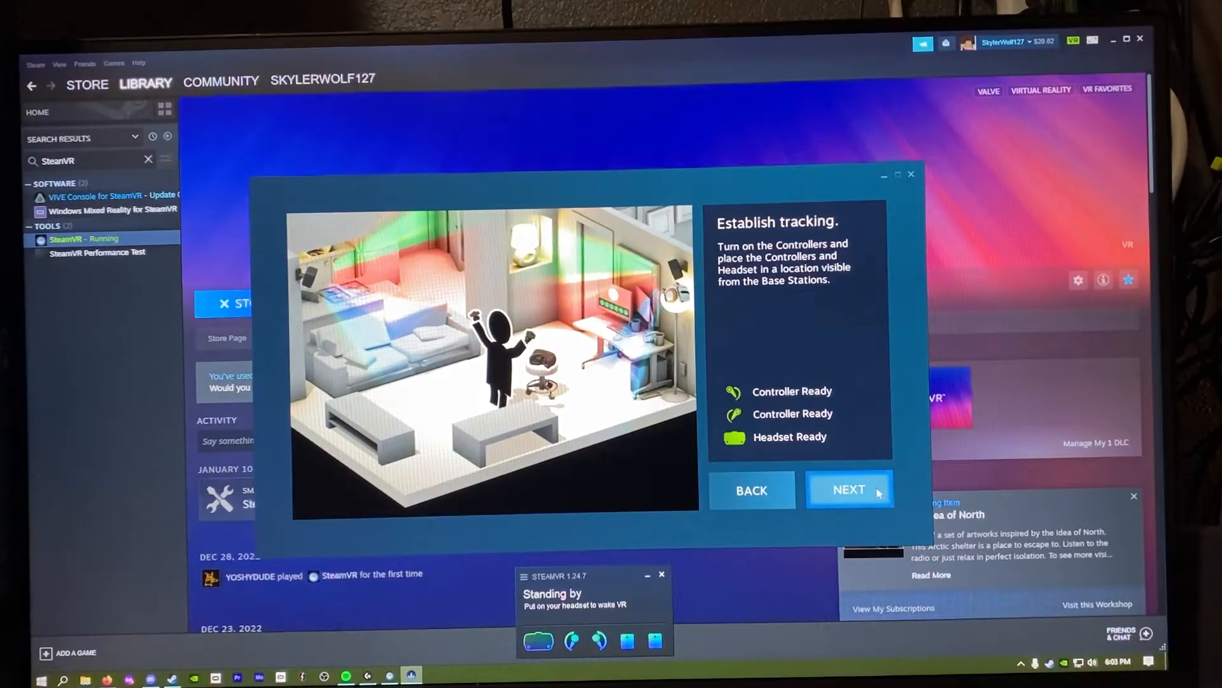
pyautogui.click(848, 489)
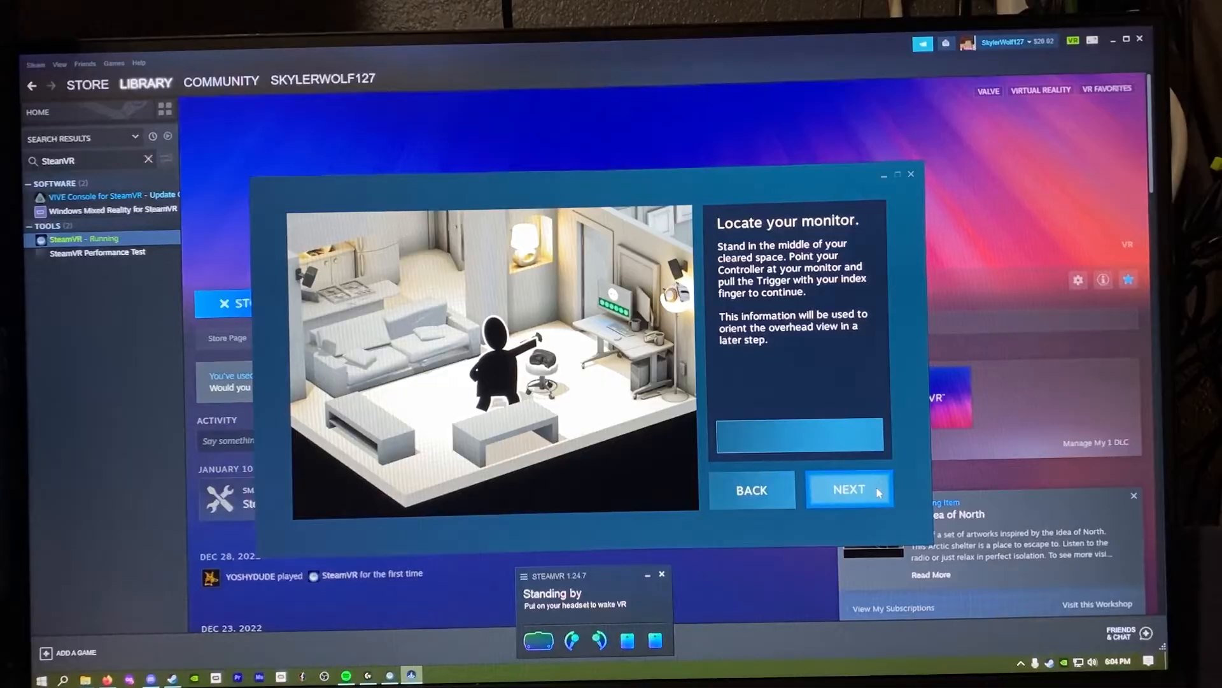
pyautogui.click(849, 489)
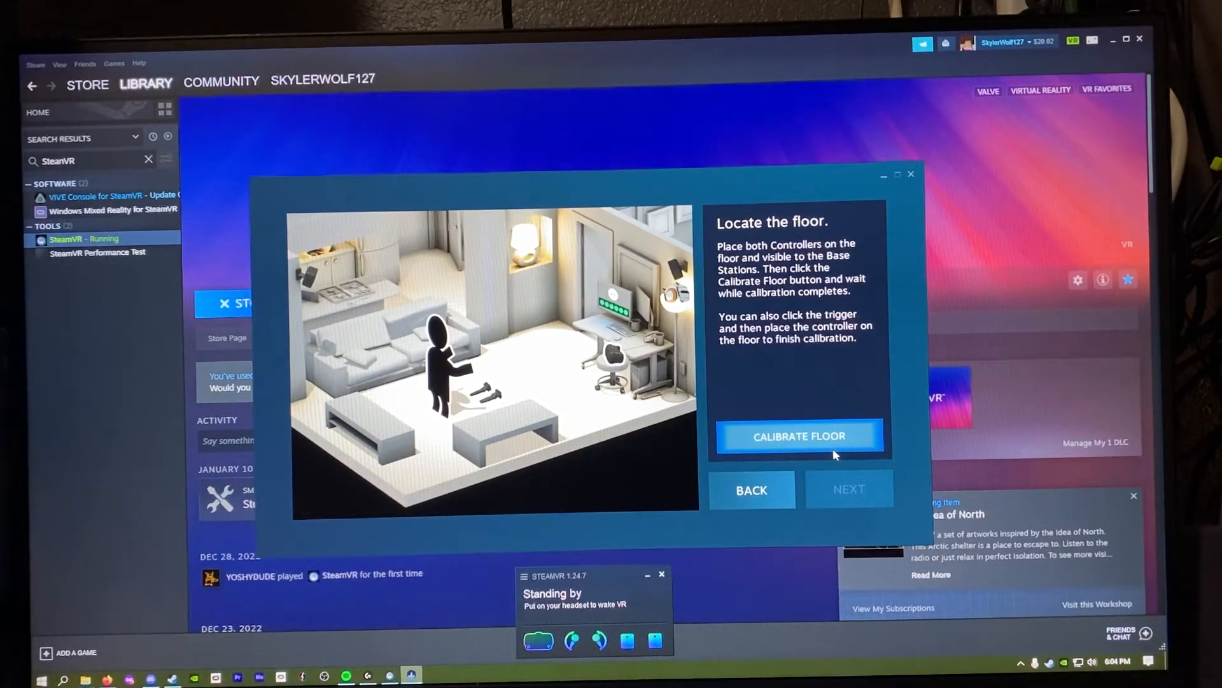
# Step: Calibrate the floor height and continue to the boundaries step
pyautogui.click(797, 435)
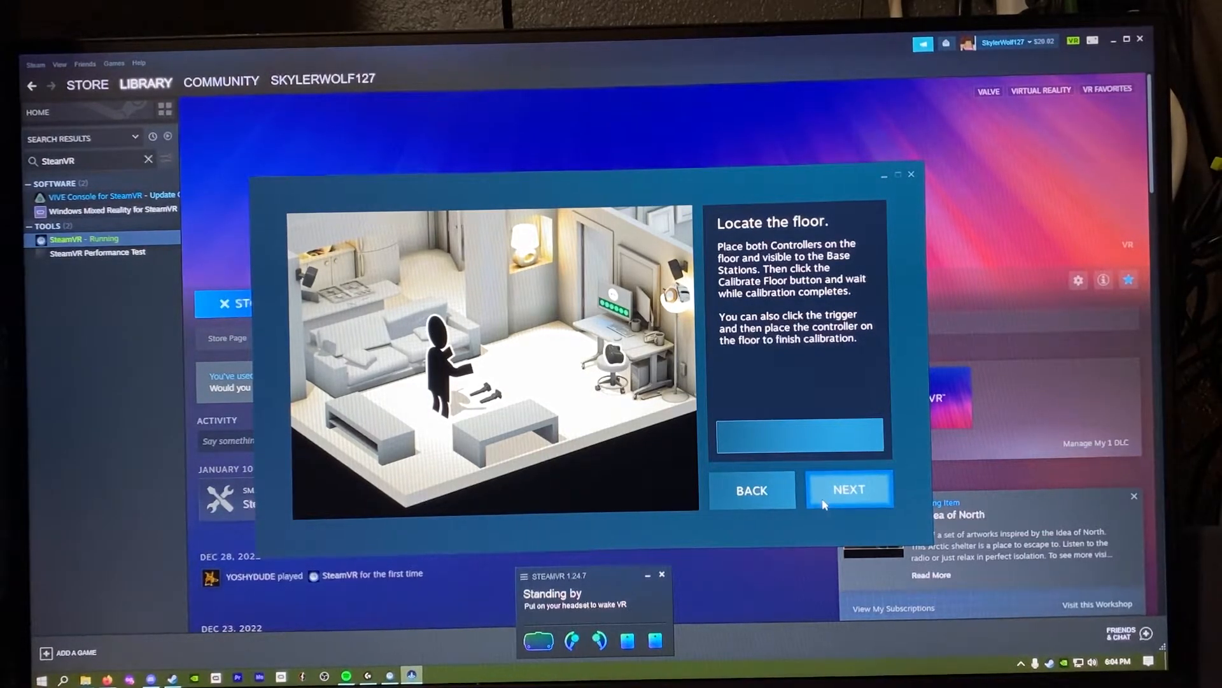
pyautogui.click(848, 489)
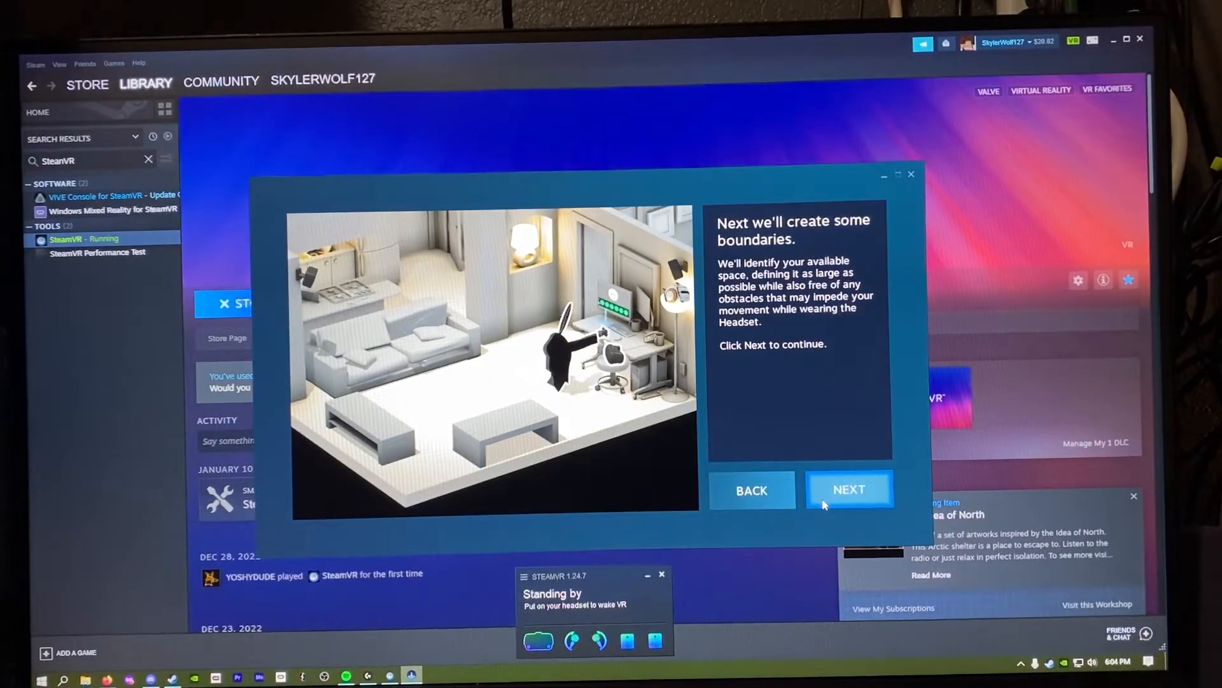
# Step: Trace the corners in Advanced Mode and accept the green 4.0m x 2.9m play area
pyautogui.click(848, 489)
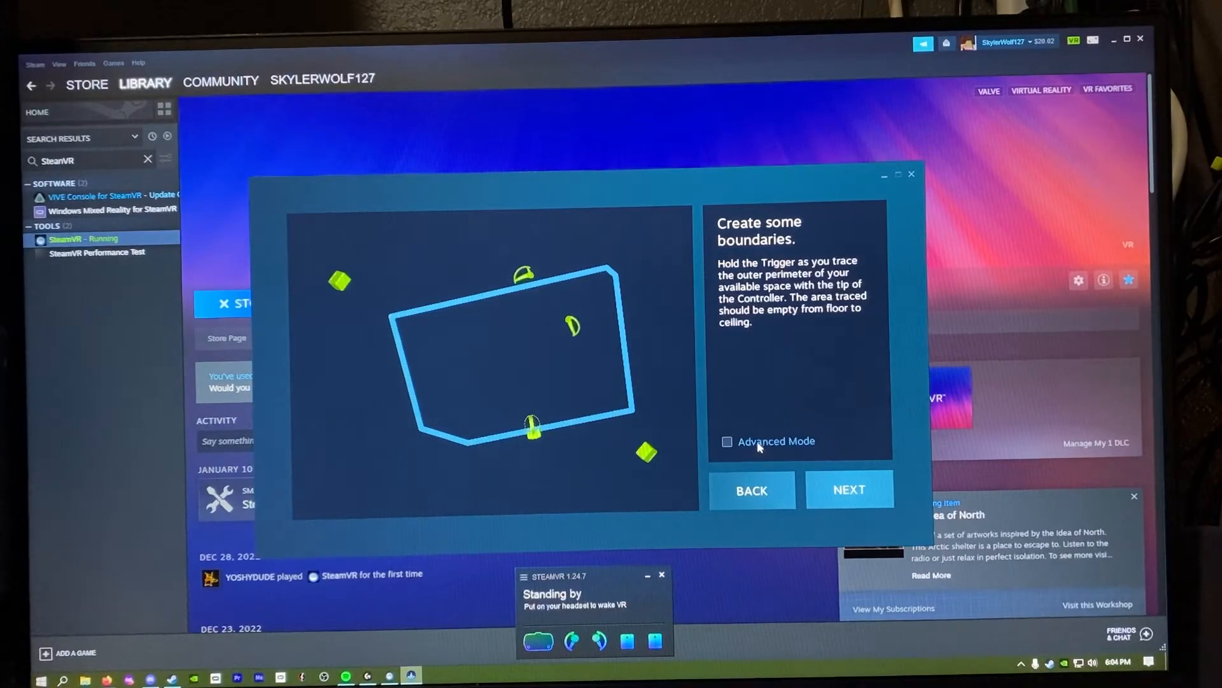
pyautogui.click(727, 442)
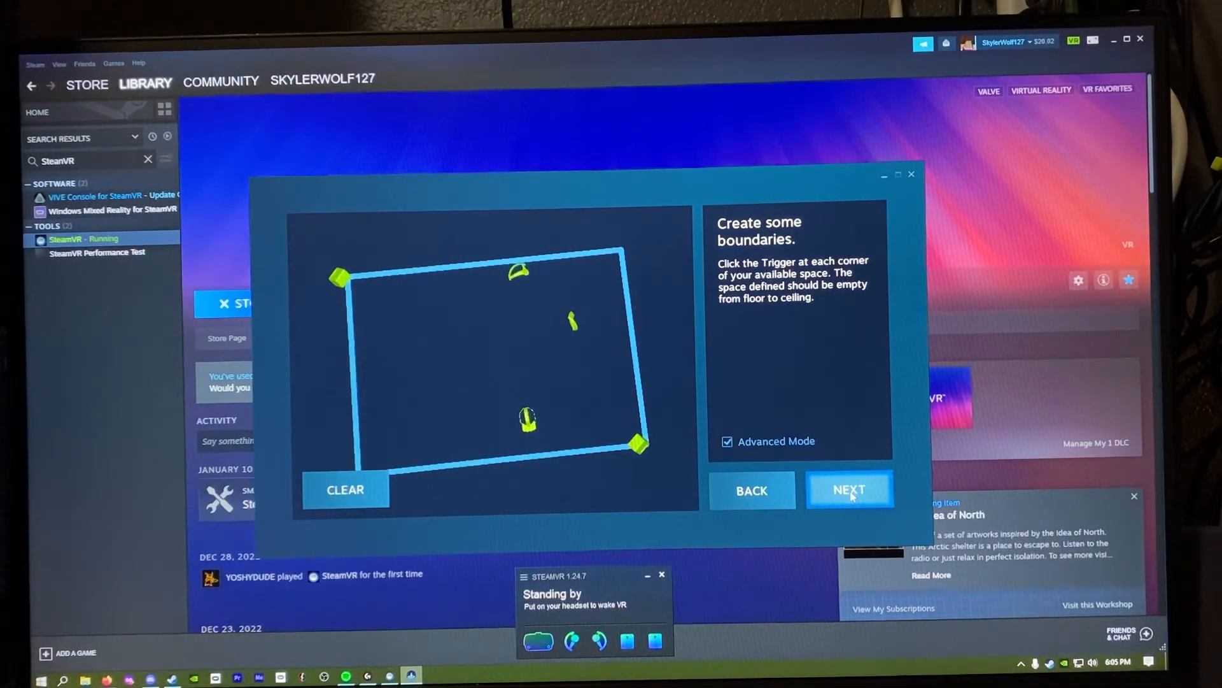
pyautogui.click(850, 489)
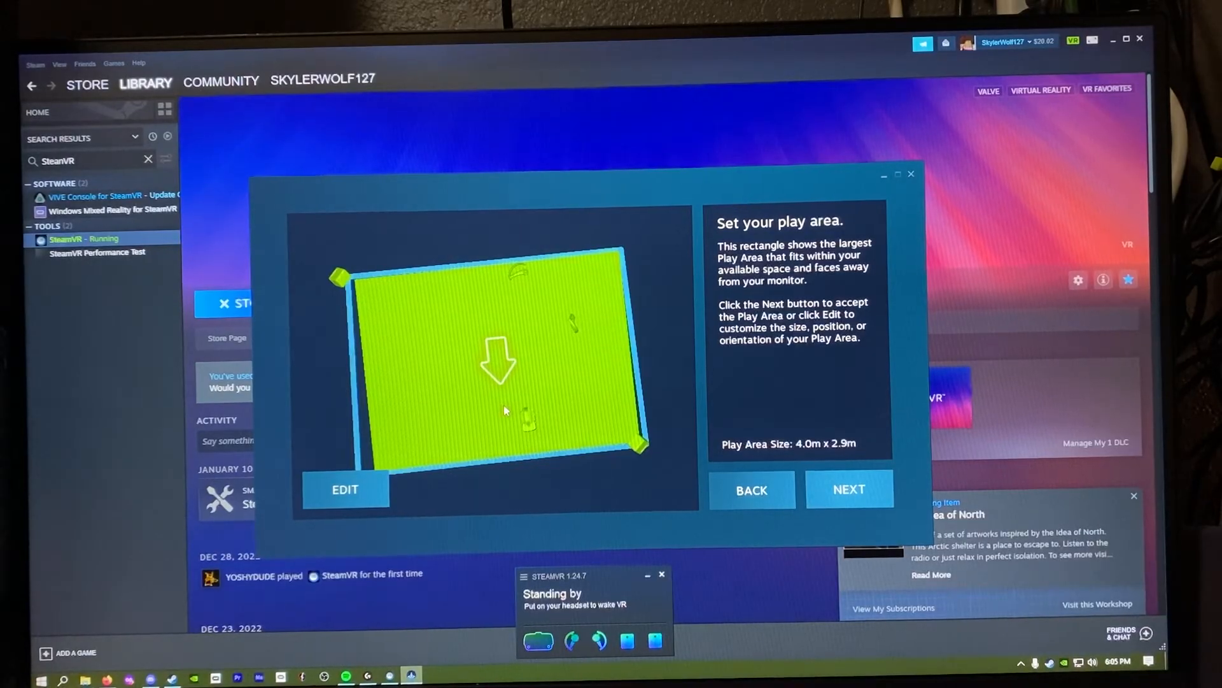
pyautogui.moveTo(651, 394)
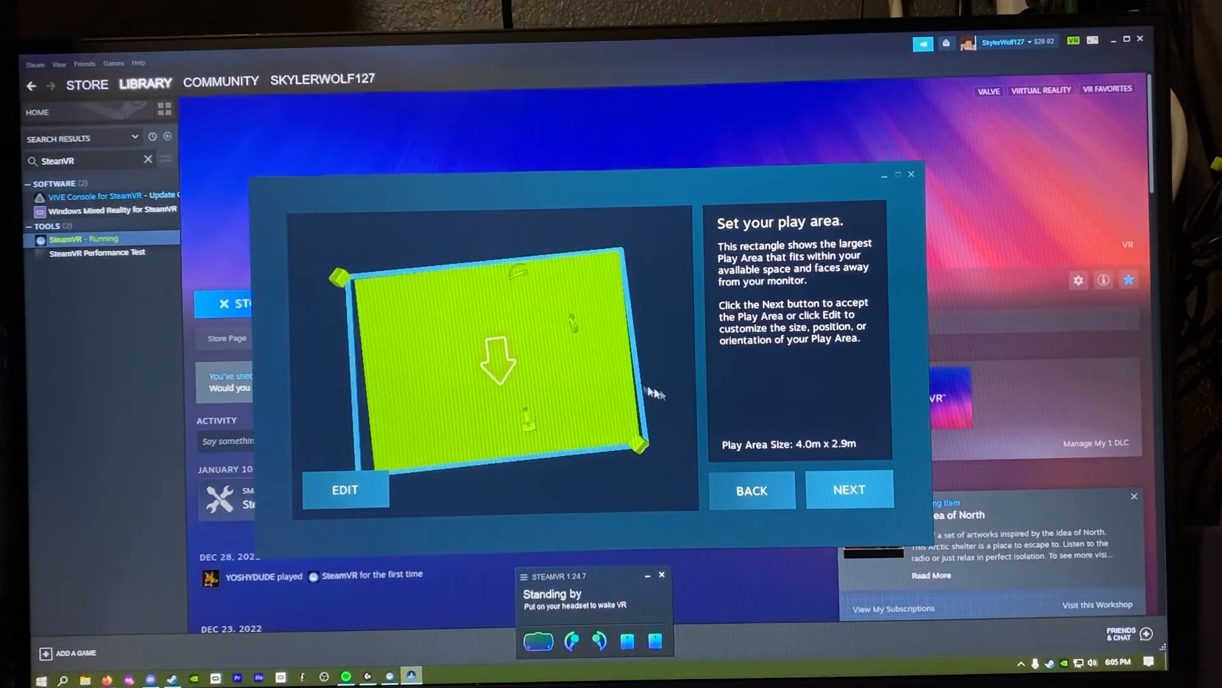
pyautogui.click(848, 489)
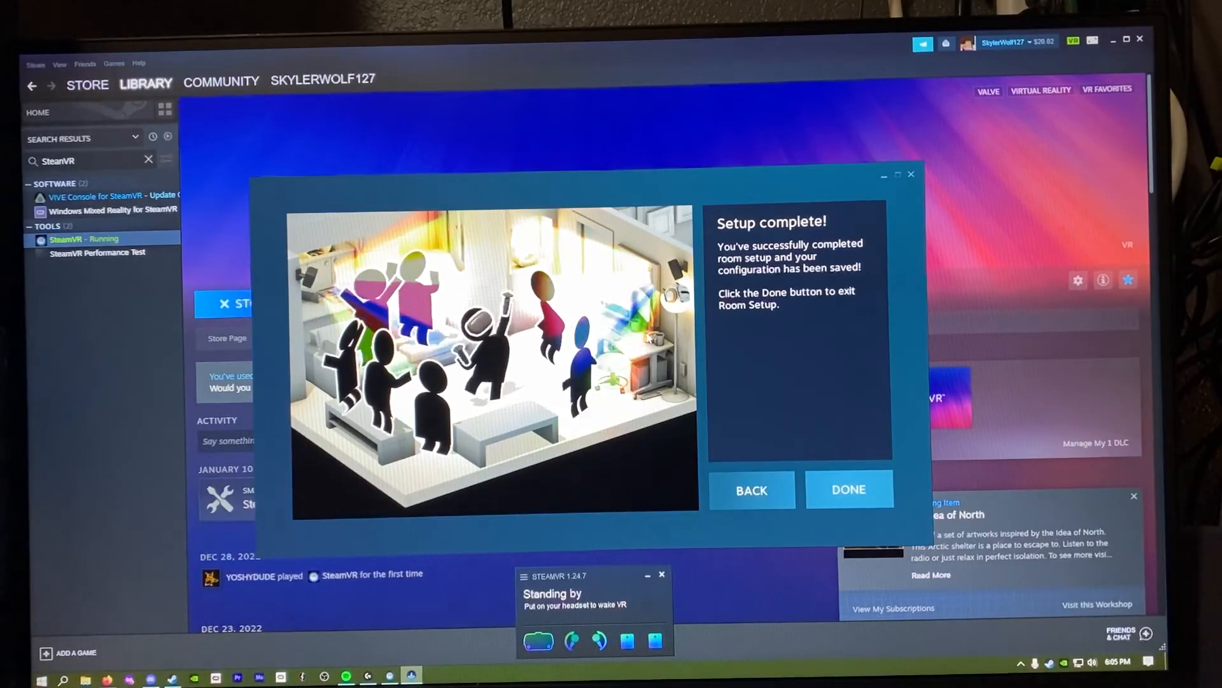